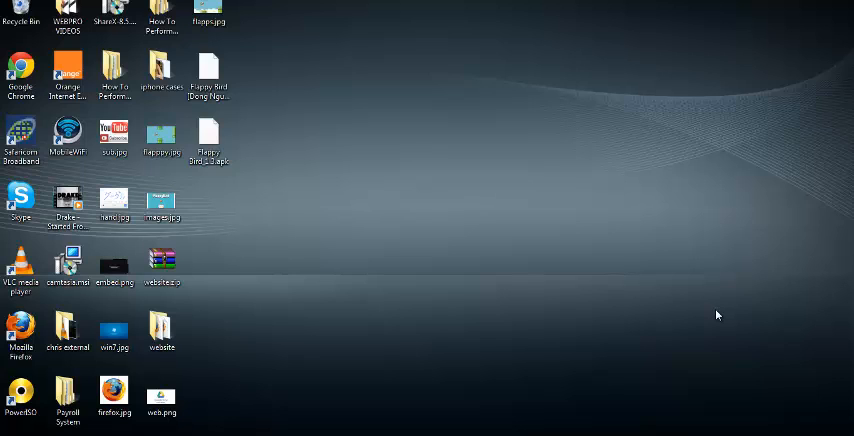
mouse_move(318, 343)
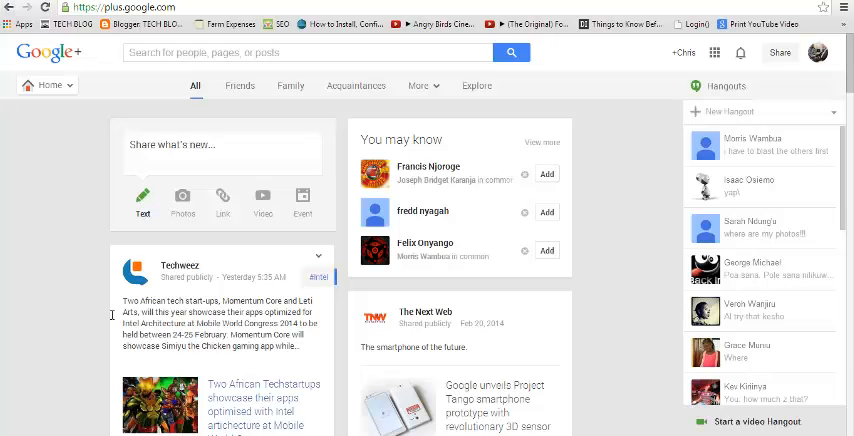
mouse_move(73, 274)
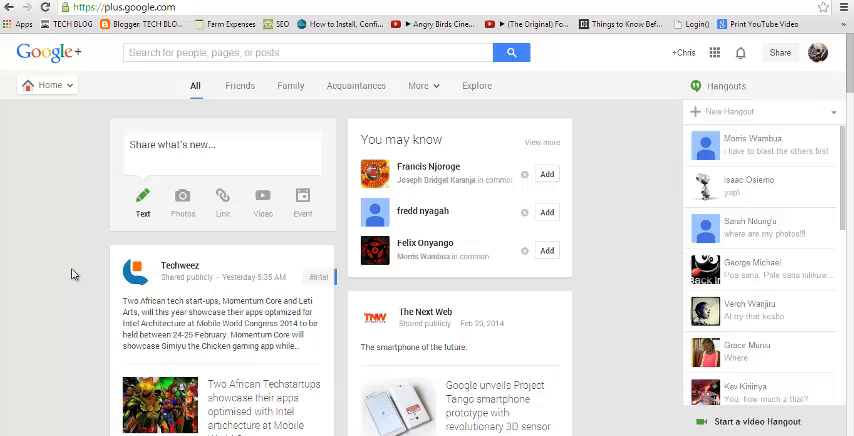
mouse_move(163, 76)
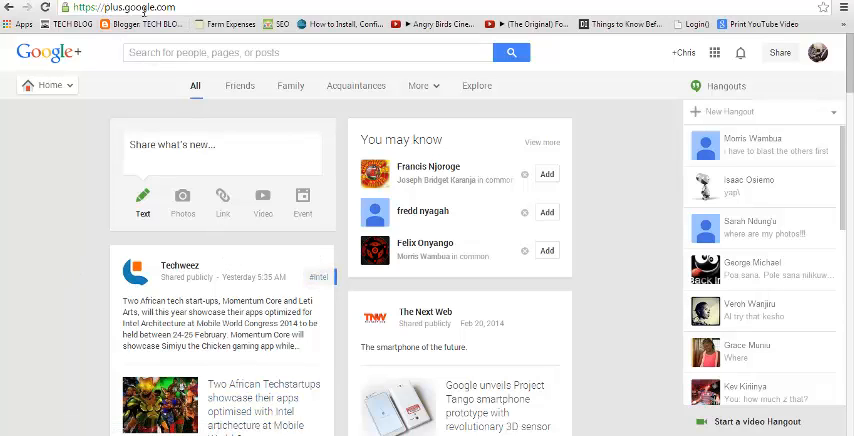
mouse_move(630, 233)
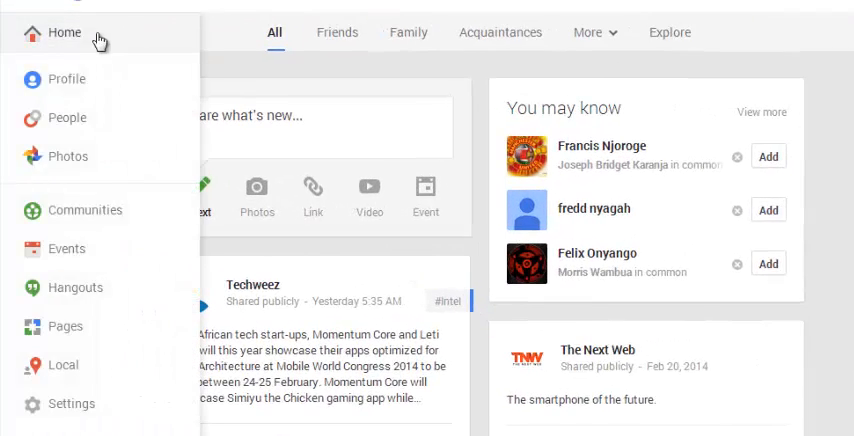
mouse_move(71, 404)
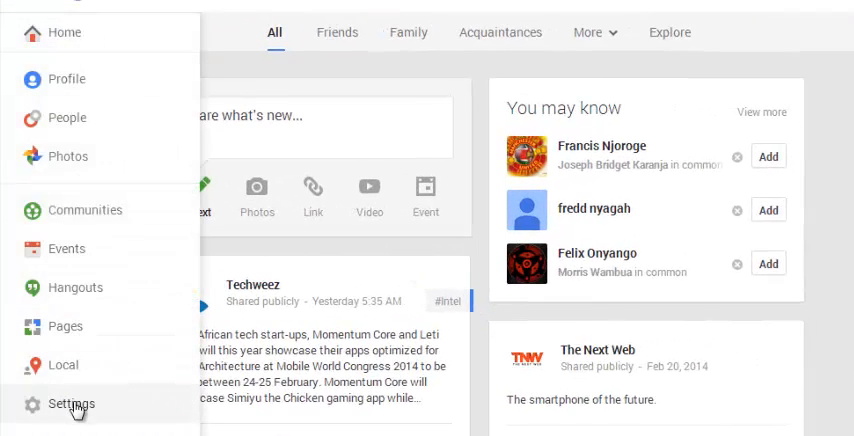
Step: Go to the Google+ account Settings page from the Home navigation menu
click(70, 404)
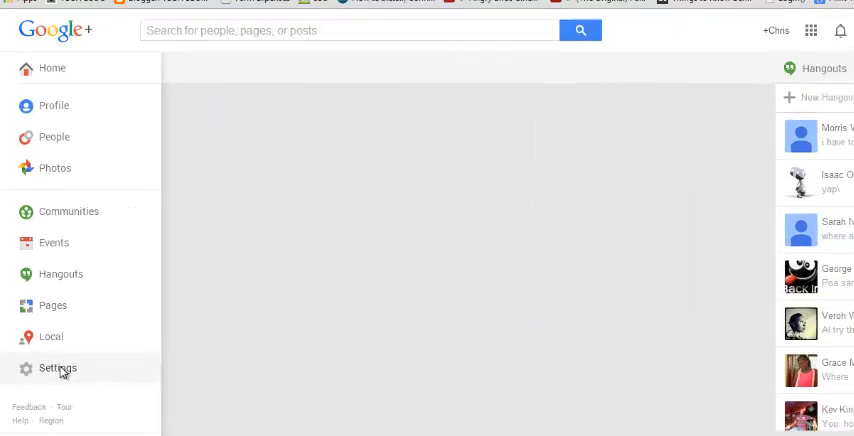
click(57, 368)
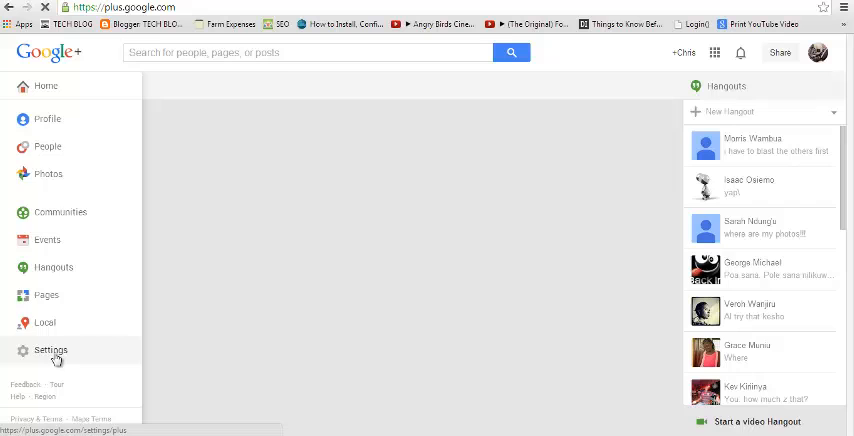
click(50, 350)
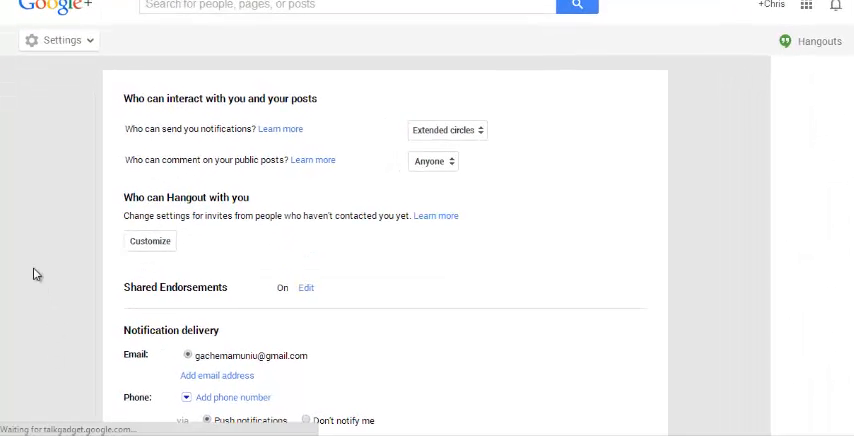
Step: Scroll down to the Notification delivery, Manage subscriptions and Receive notifications sections
scroll(down, 3)
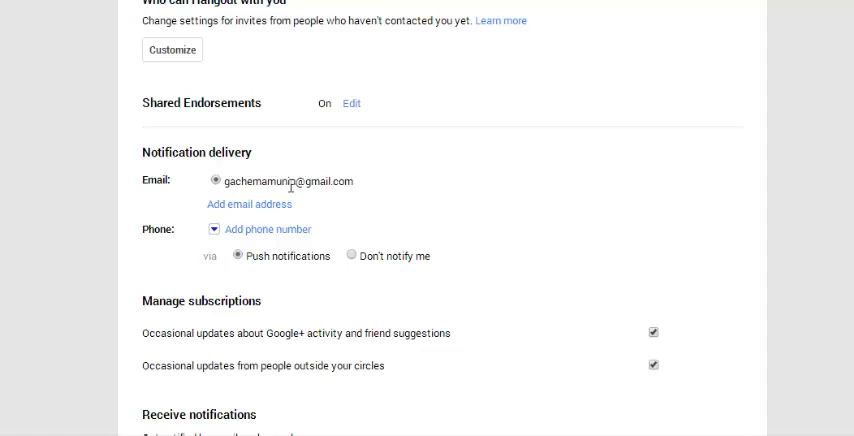
mouse_move(364, 193)
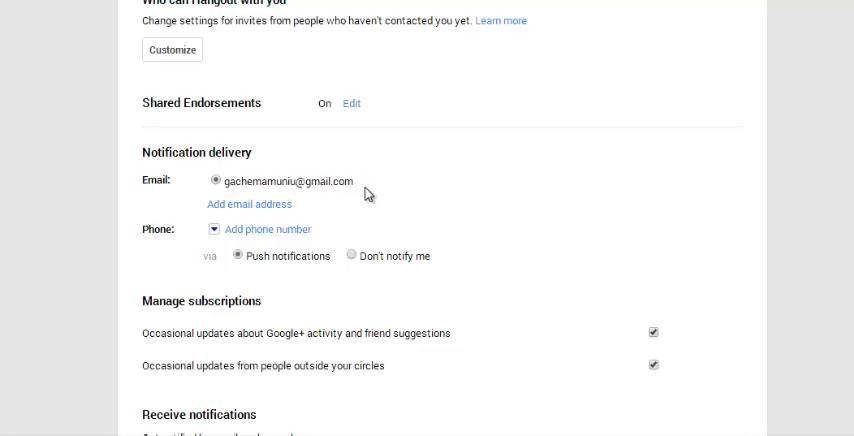
mouse_move(371, 192)
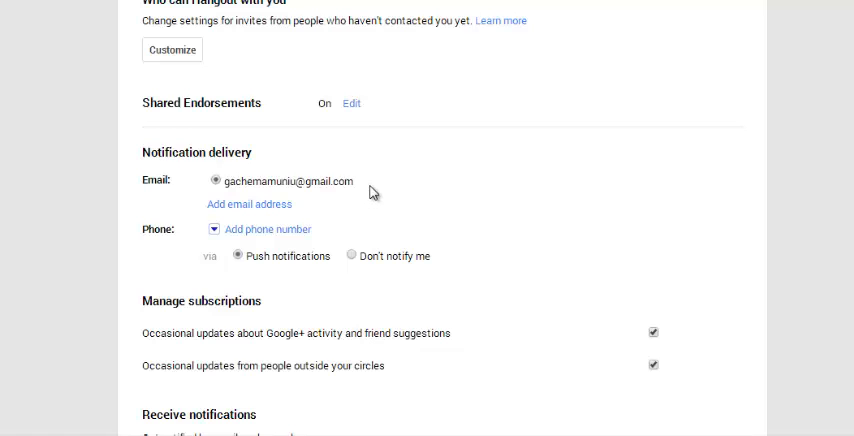
mouse_move(226, 263)
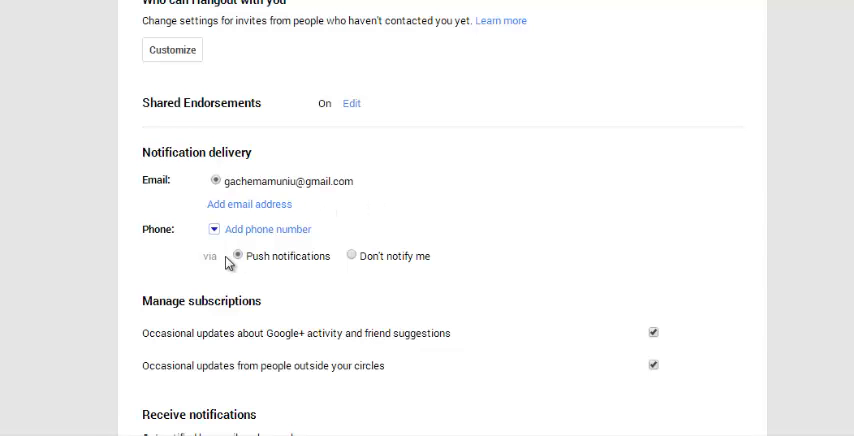
mouse_move(462, 244)
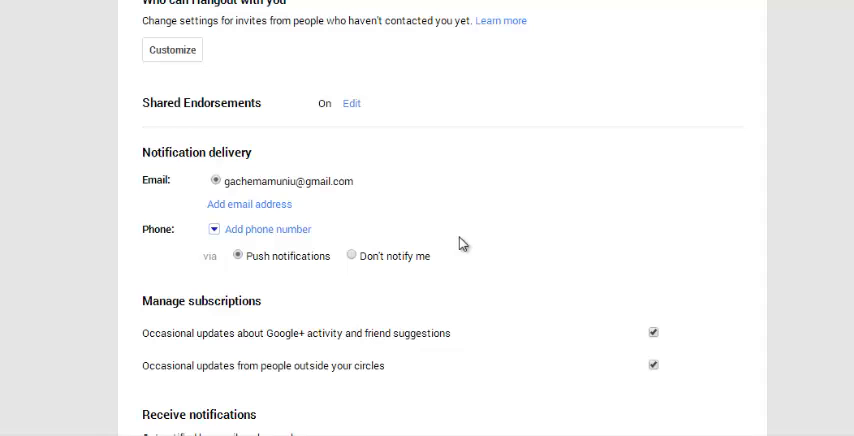
mouse_move(343, 272)
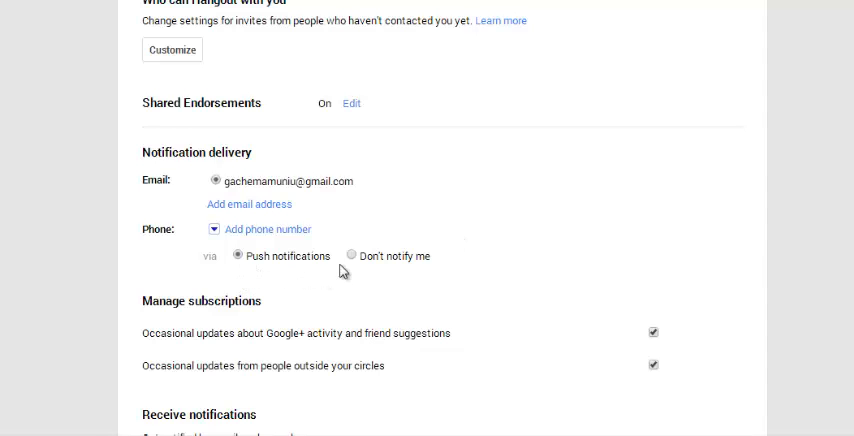
mouse_move(527, 223)
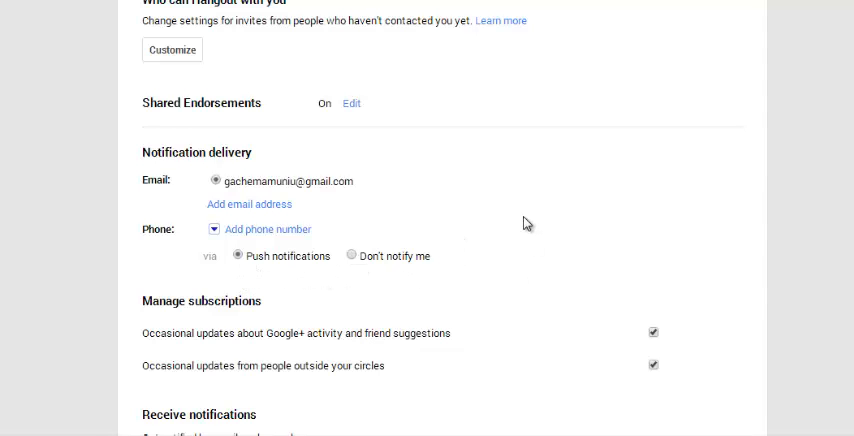
mouse_move(532, 242)
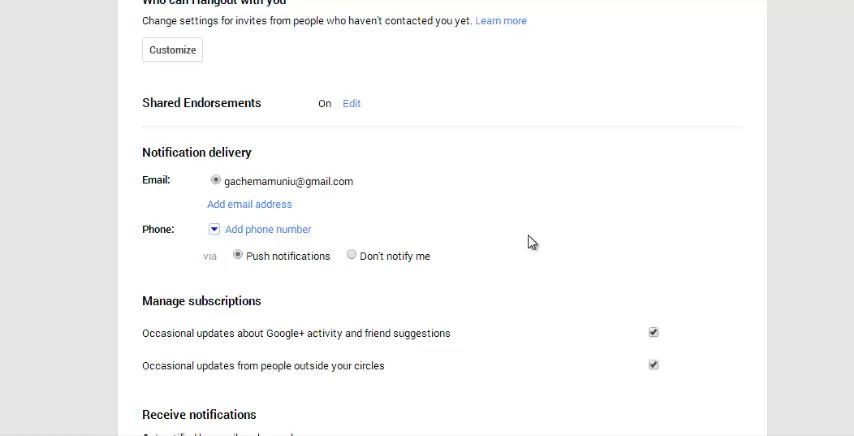
scroll(down, 3)
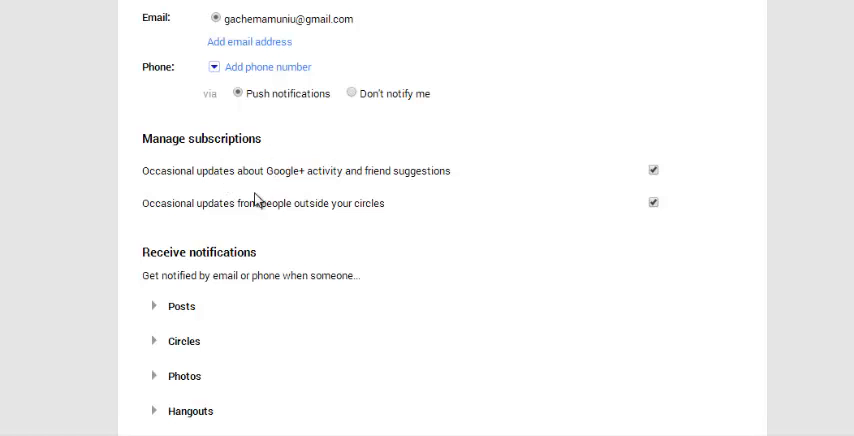
mouse_move(320, 167)
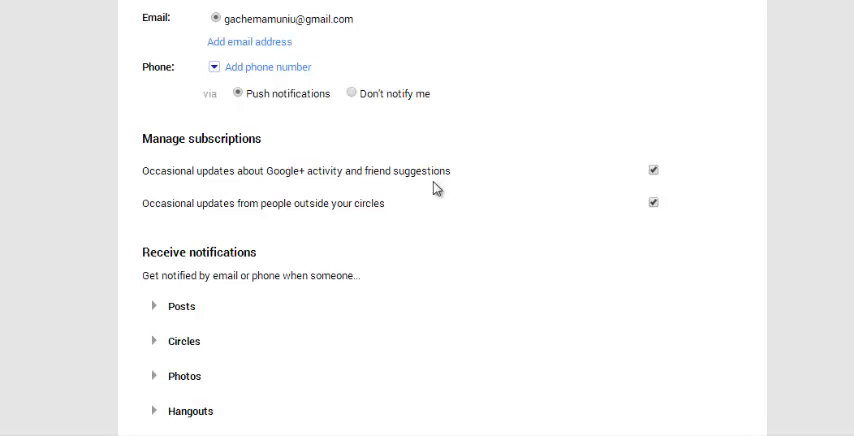
Step: Scroll further to show Events, Google+ Pages and Communities under Receive notifications
scroll(down, 3)
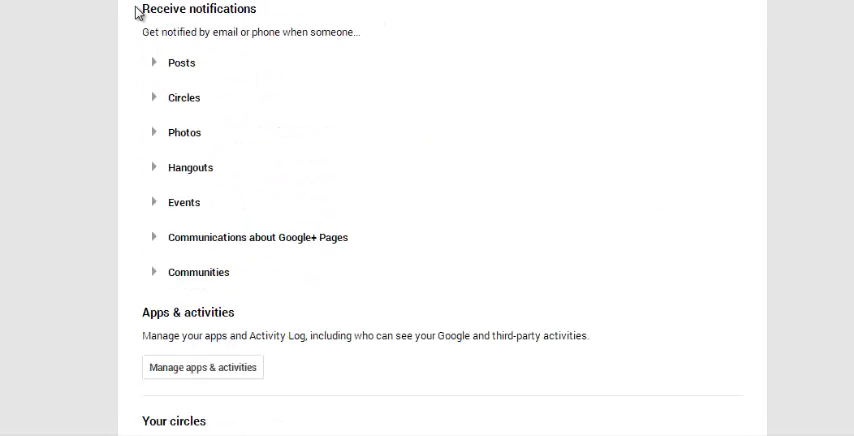
mouse_move(260, 17)
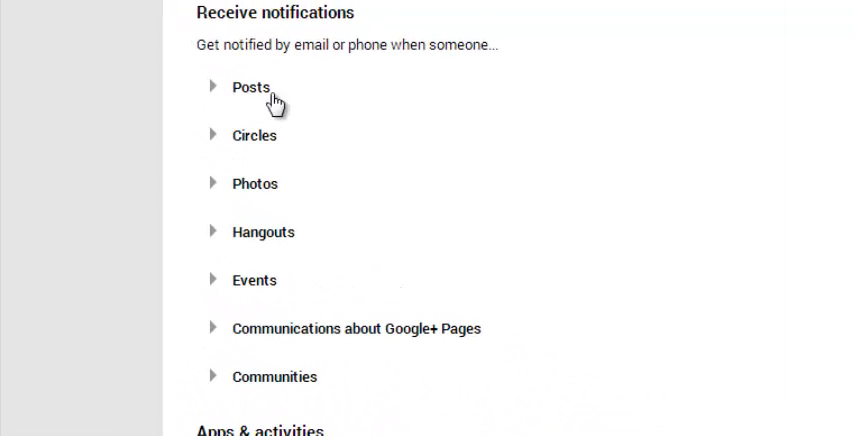
mouse_move(290, 202)
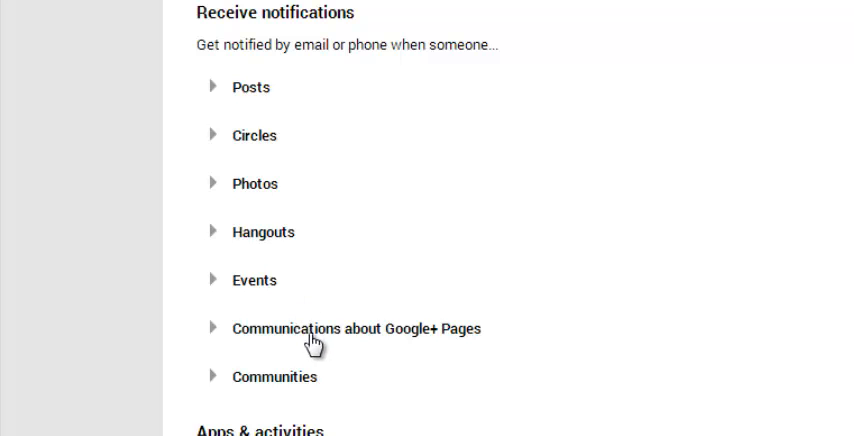
mouse_move(254, 396)
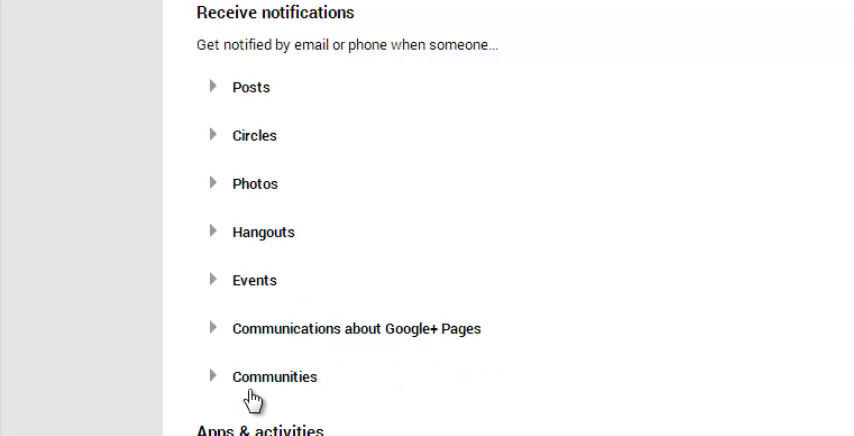
mouse_move(216, 95)
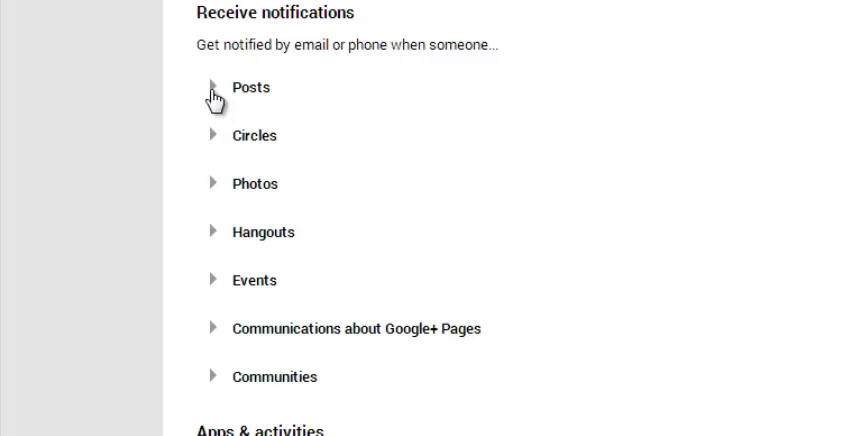
Step: Expand the Posts notification category and scroll past its email checkboxes
click(214, 87)
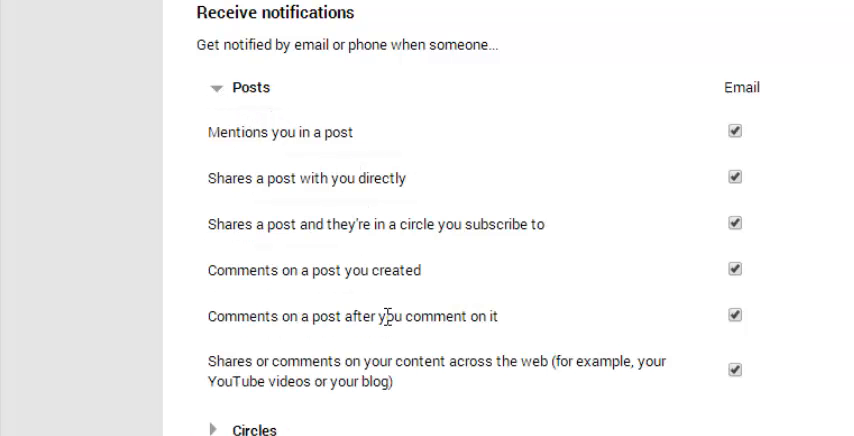
mouse_move(765, 226)
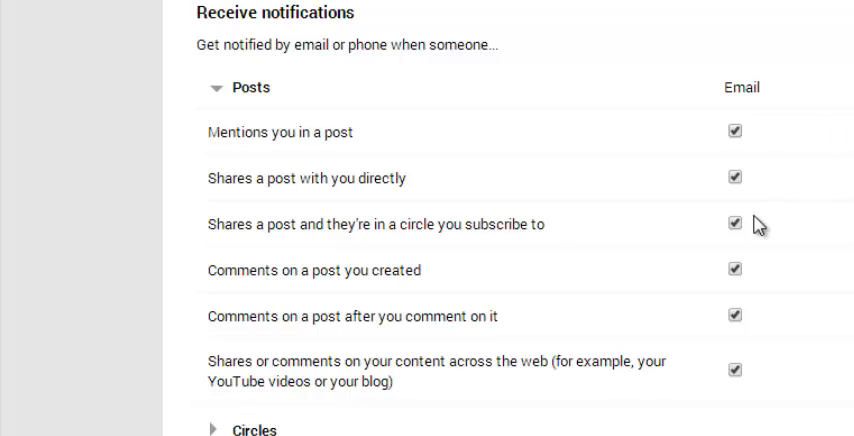
mouse_move(752, 93)
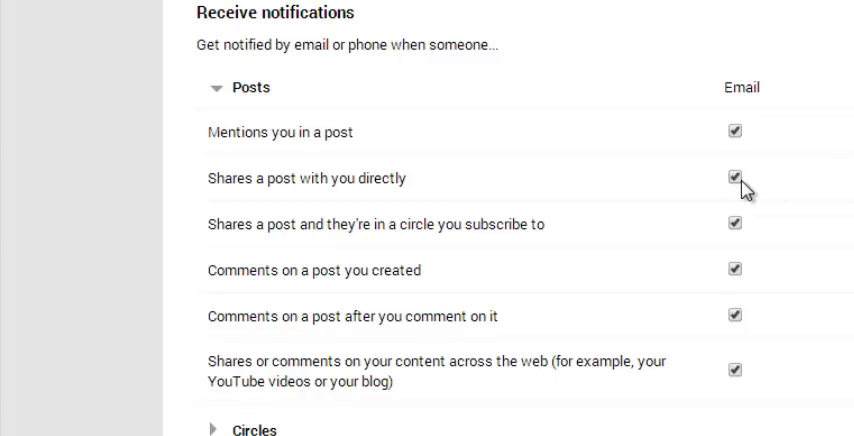
scroll(down, 3)
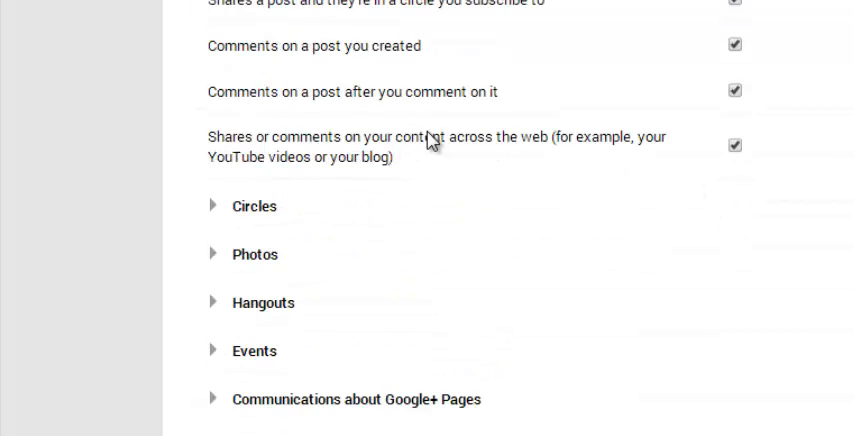
scroll(down, 3)
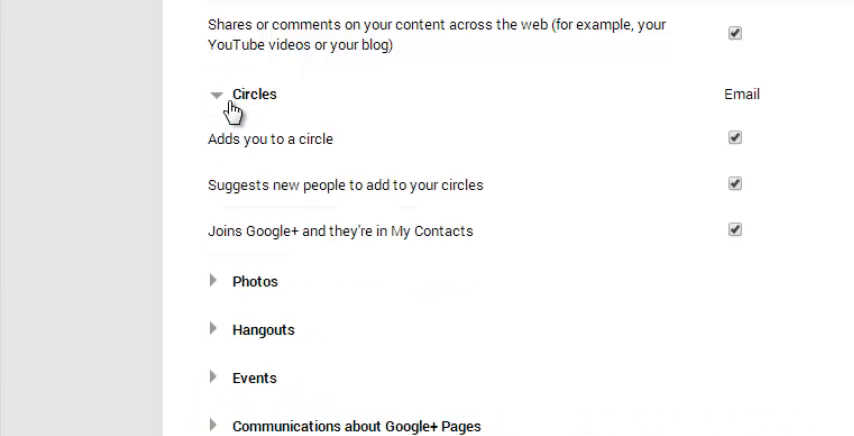
mouse_move(227, 132)
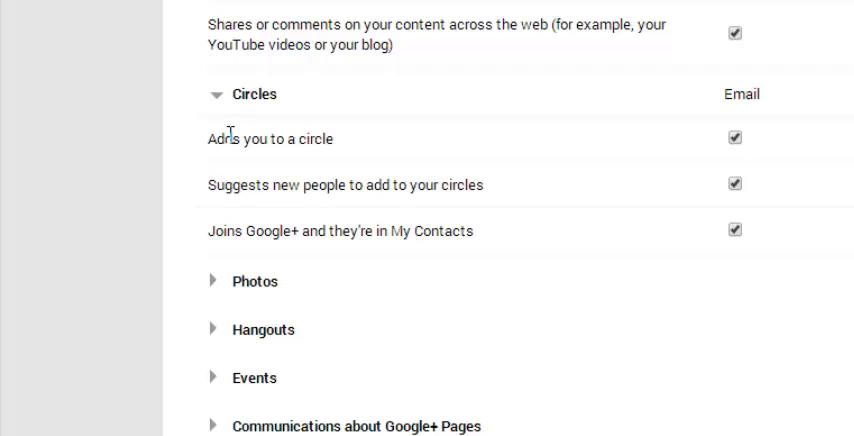
mouse_move(450, 190)
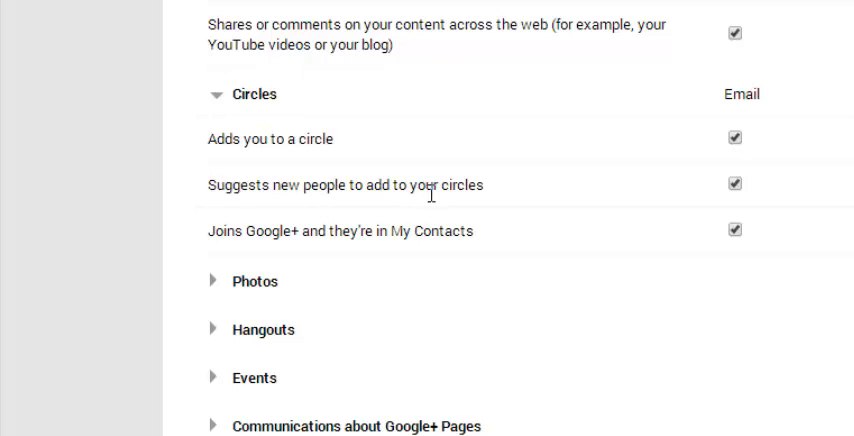
mouse_move(258, 288)
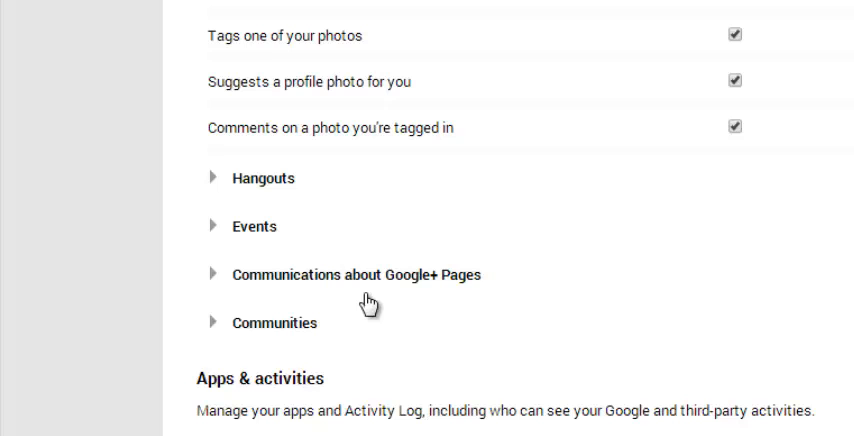
mouse_move(778, 279)
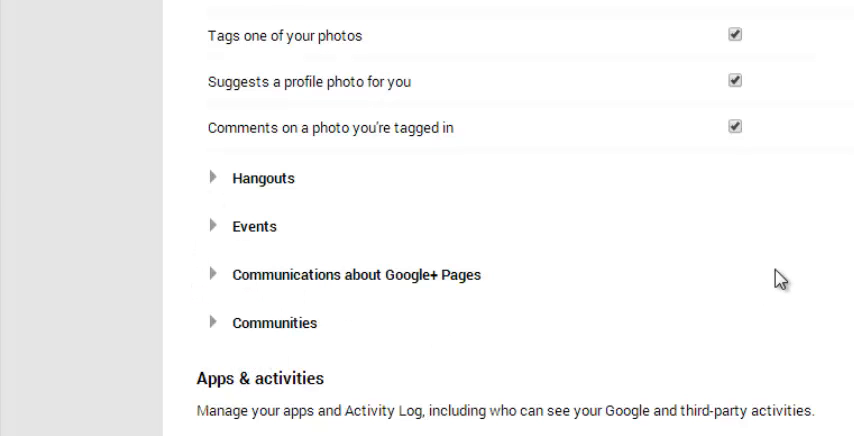
Step: Scroll back up to view the expanded Circles and Photos notification options
scroll(up, 3)
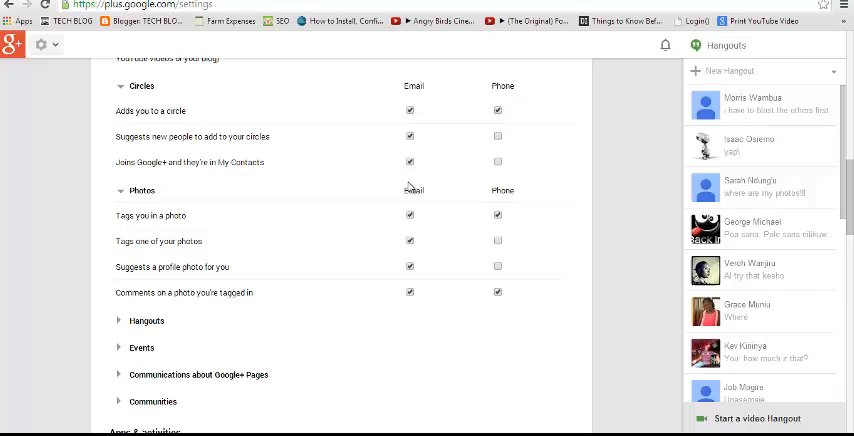
mouse_move(391, 262)
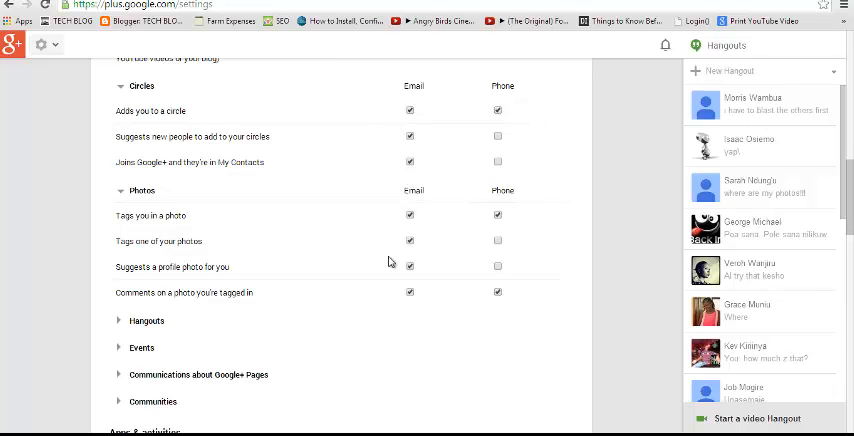